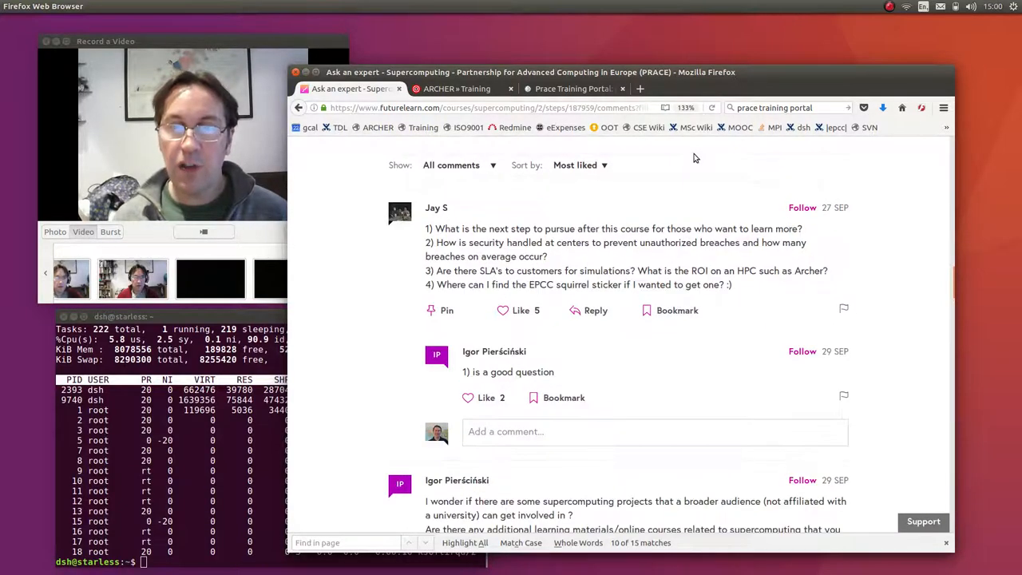
Step: Show the PRACE Training Portal page and scroll through the Upcoming PRACE Events Indico feed
scroll("up", 3)
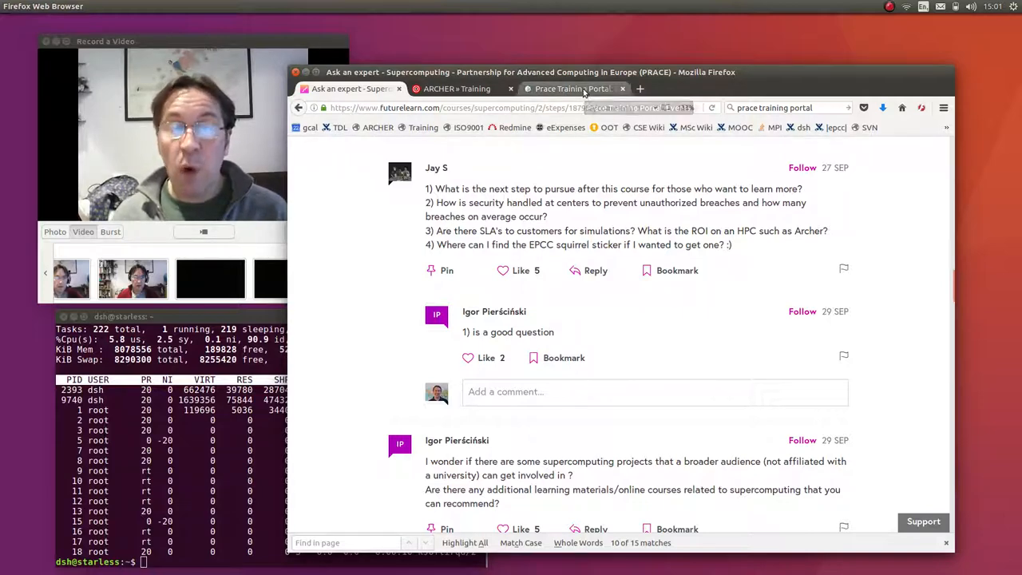
left_click(571, 89)
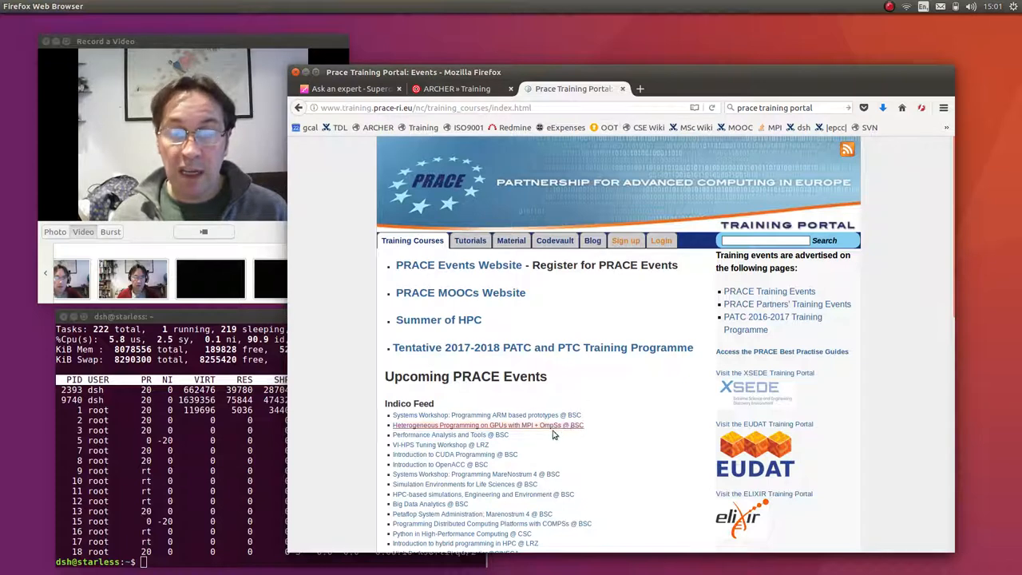
mouse_move(549, 460)
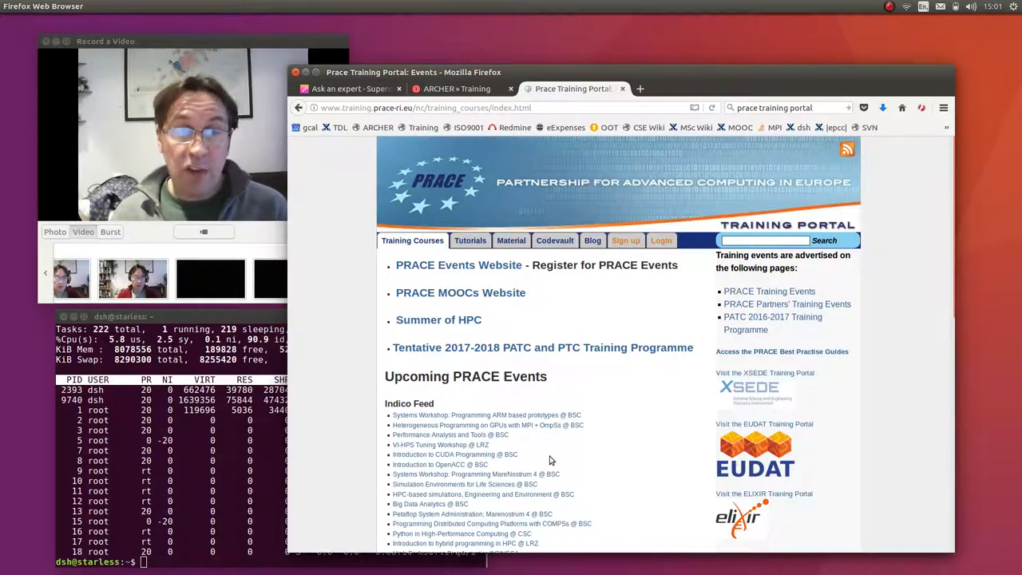
scroll("down", 3)
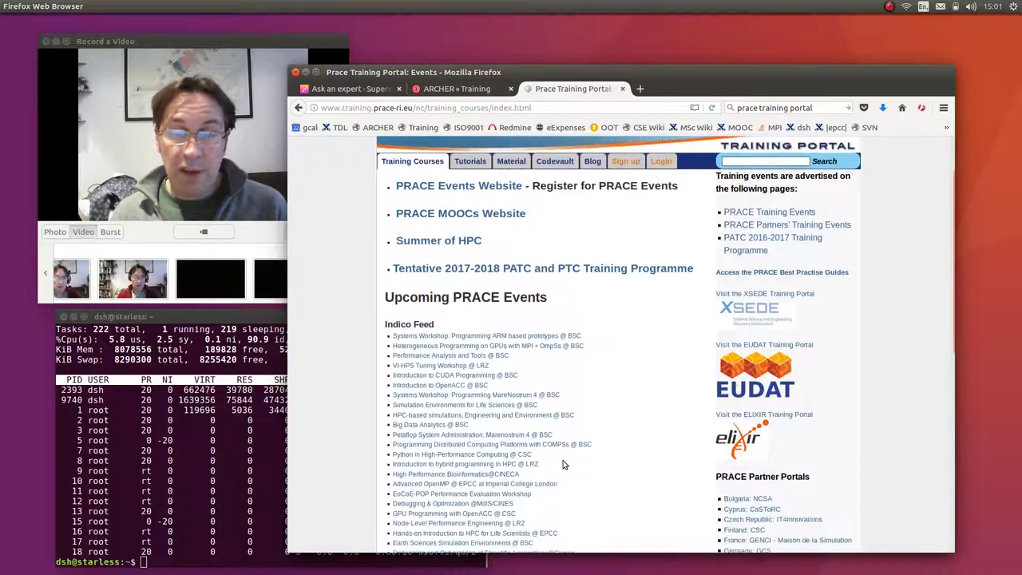
scroll("down", 3)
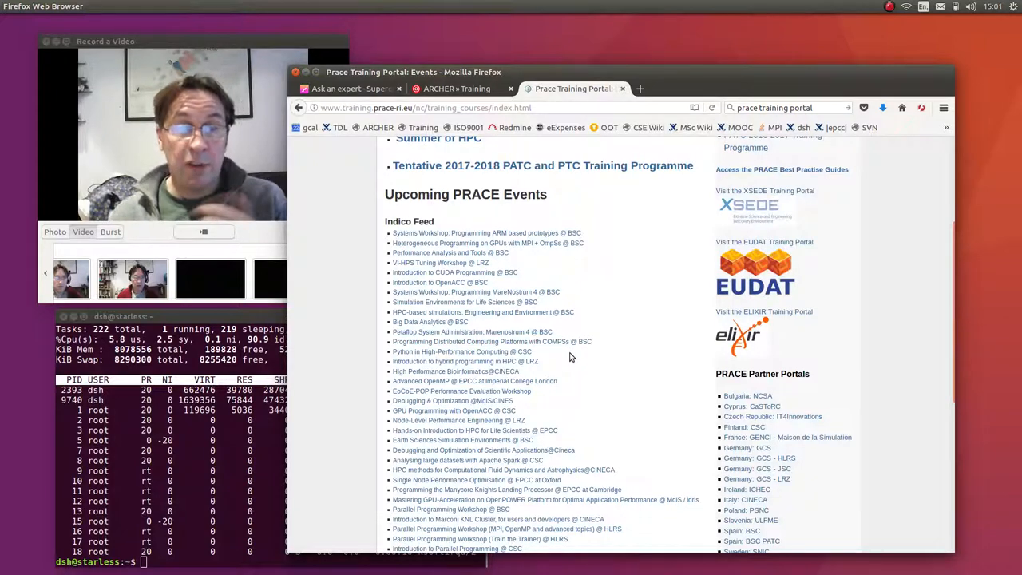
mouse_move(567, 384)
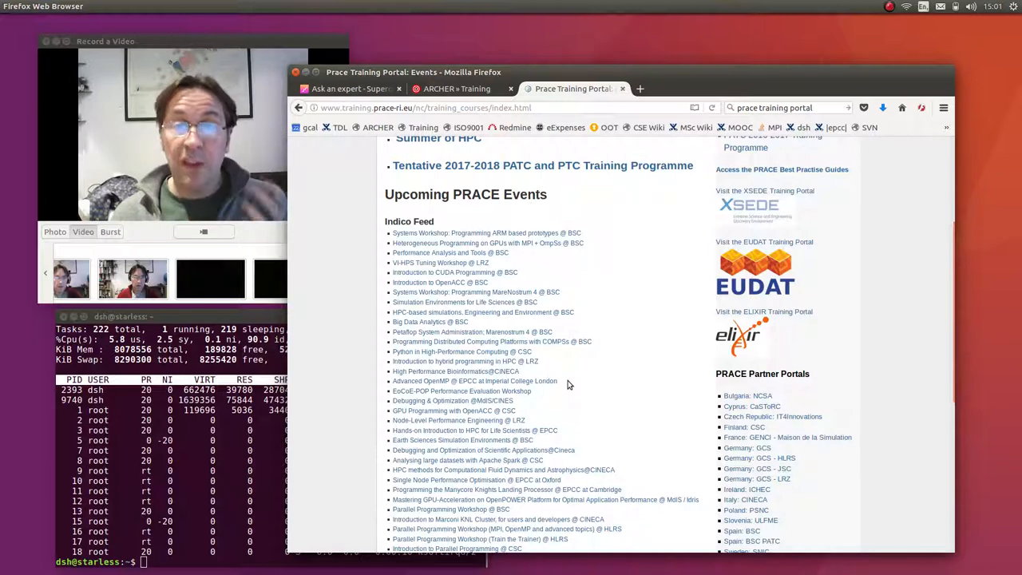
mouse_move(547, 395)
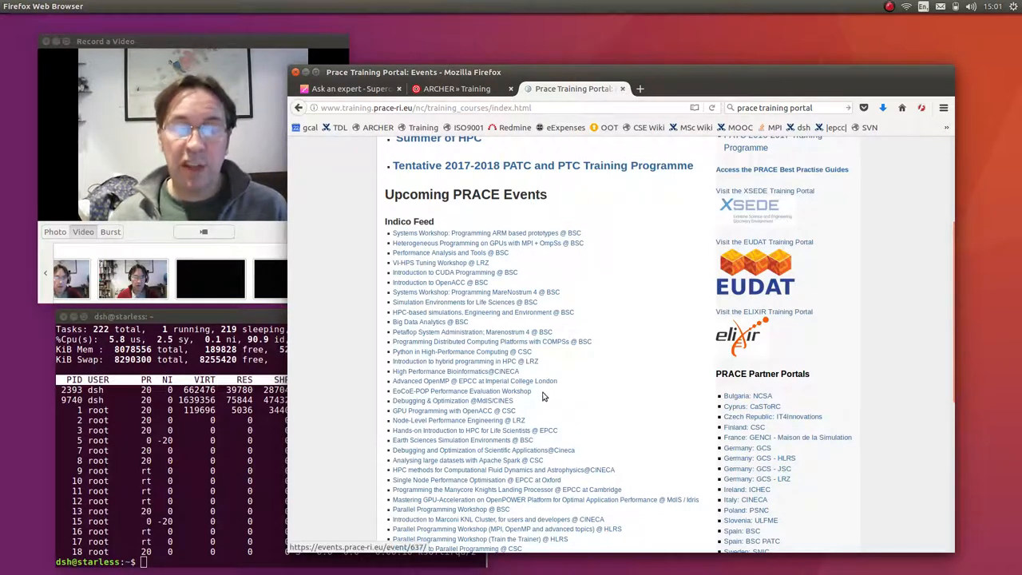
mouse_move(694, 197)
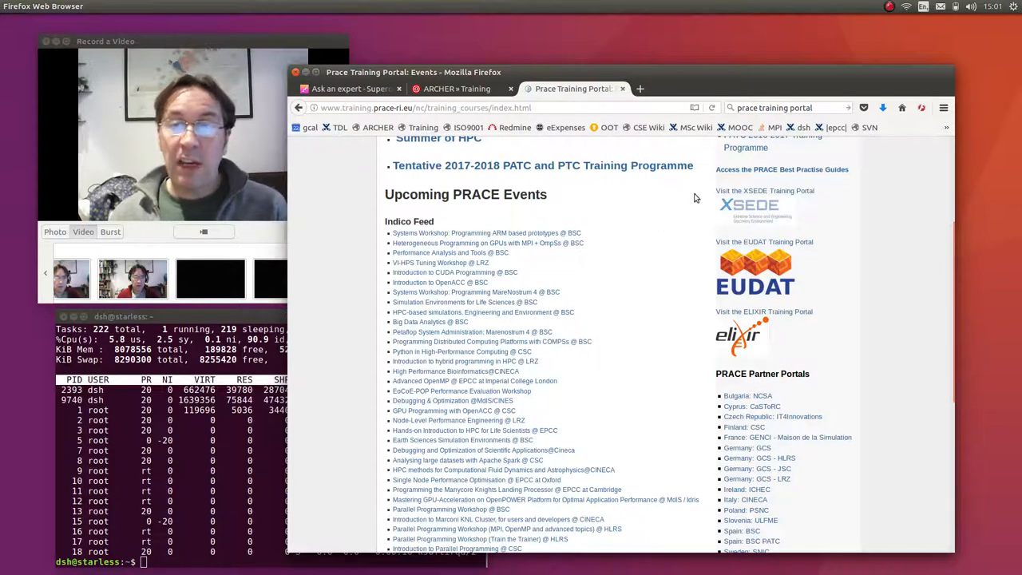
mouse_move(617, 301)
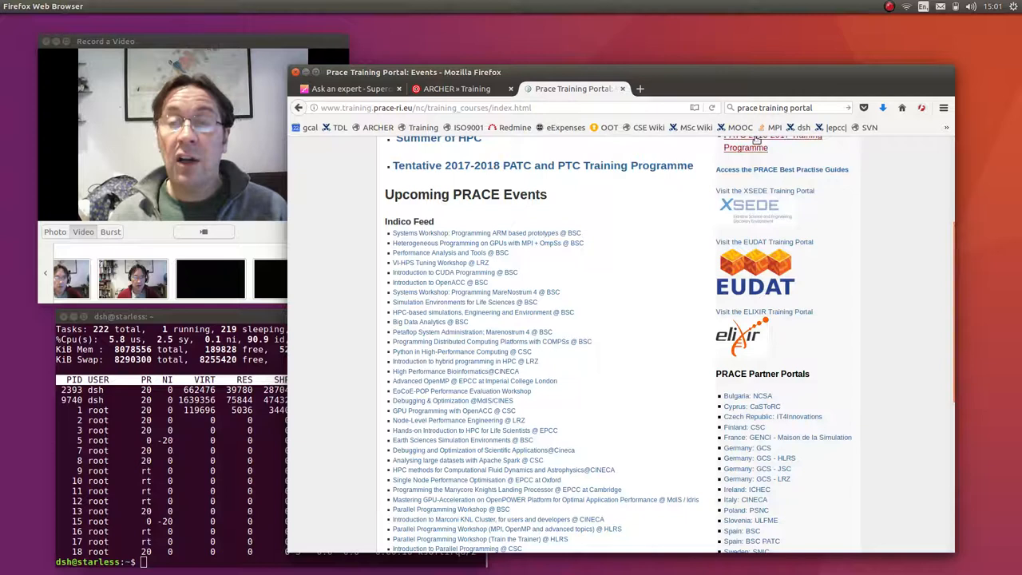
mouse_move(583, 381)
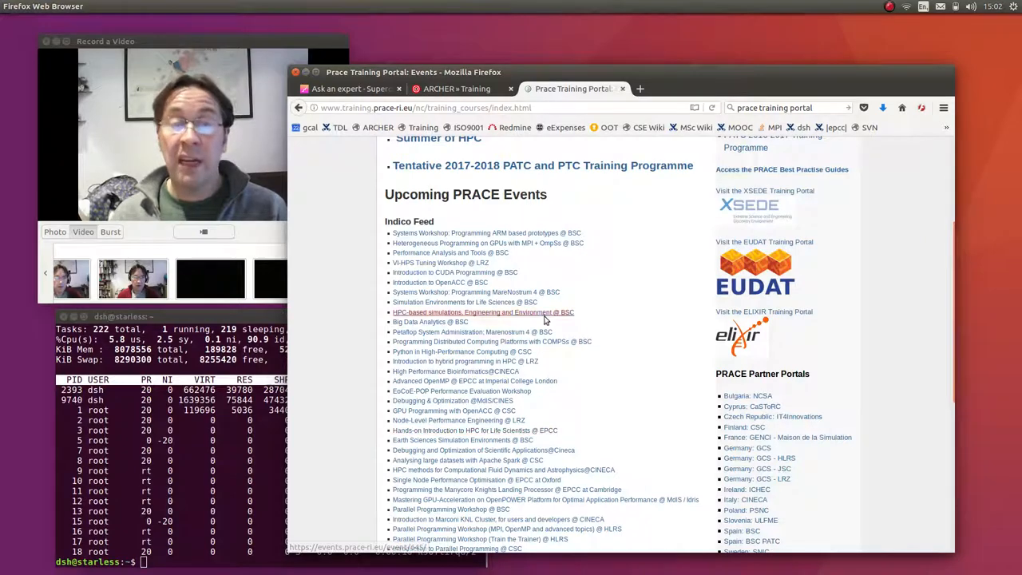
Step: Show the ARCHER Training page with its Upcoming Courses table of dates and venues
left_click(457, 88)
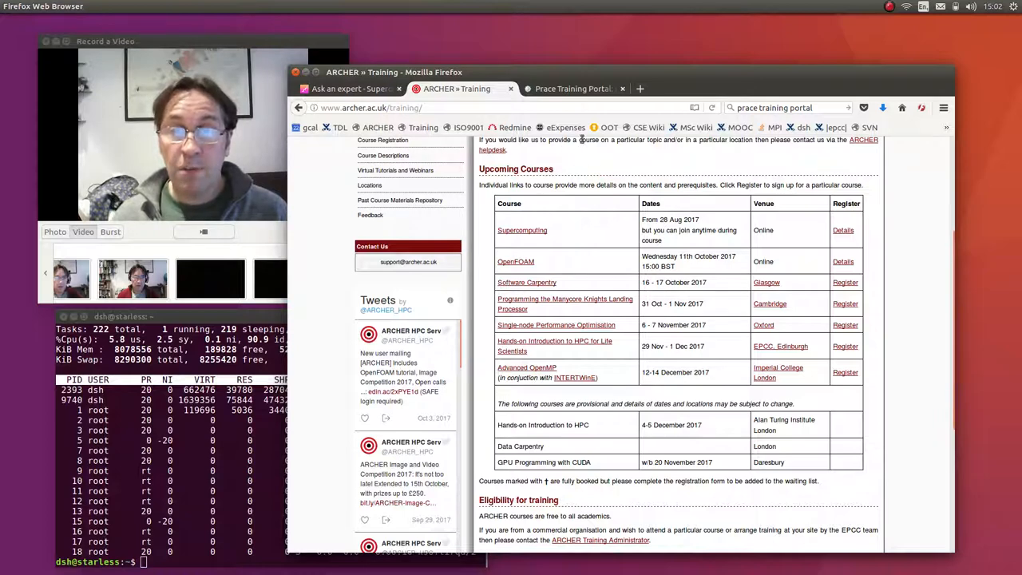
left_click(351, 89)
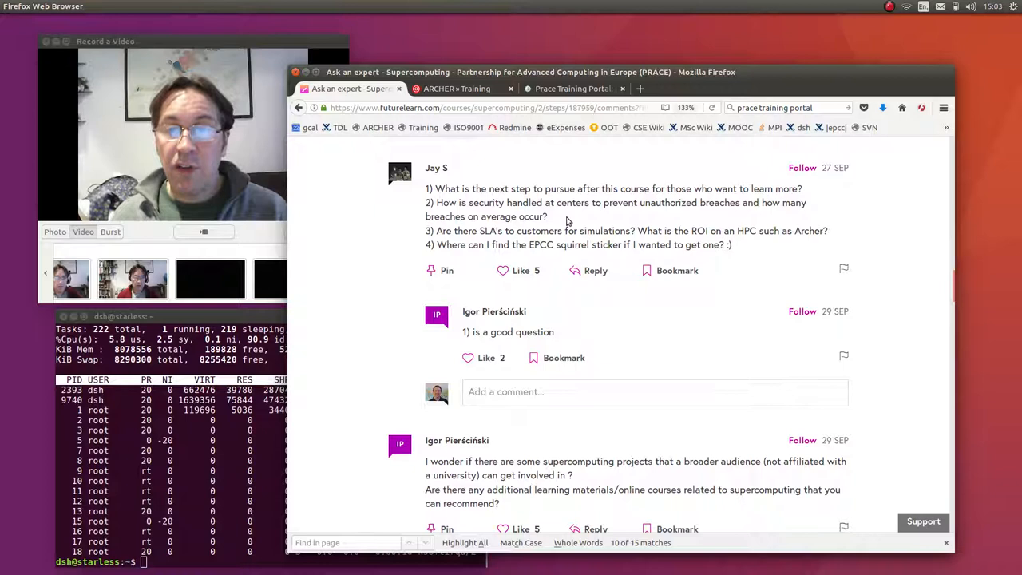
mouse_move(571, 177)
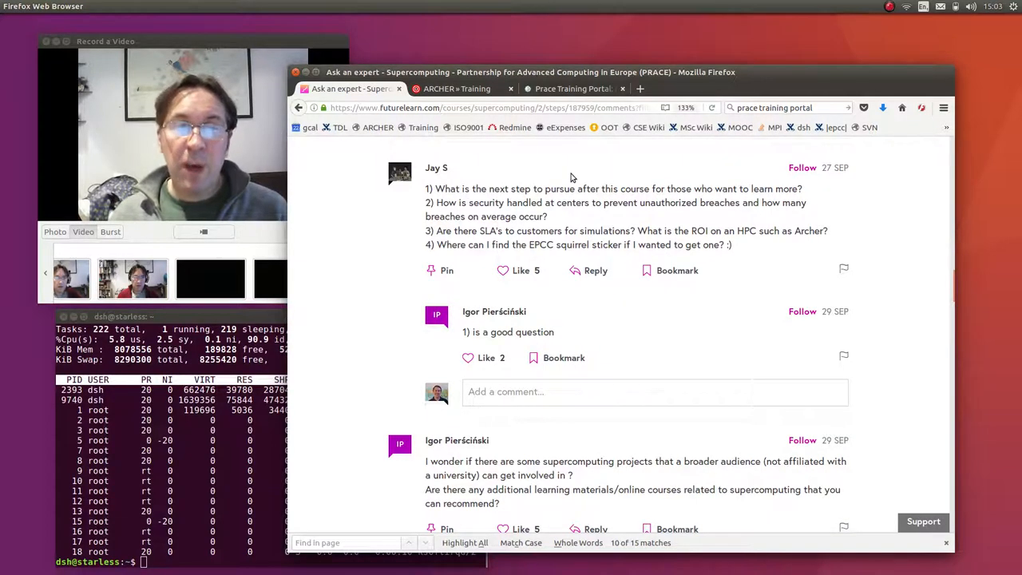